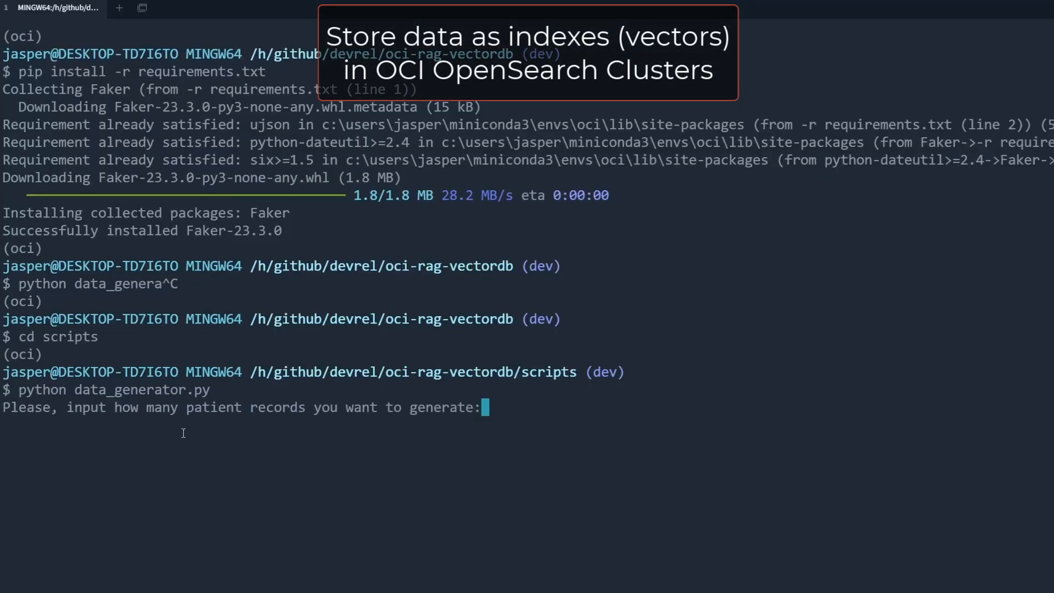
Step: Submit the record count to generate fake patient records and scroll the output
{"action": "key", "text": "Return"}
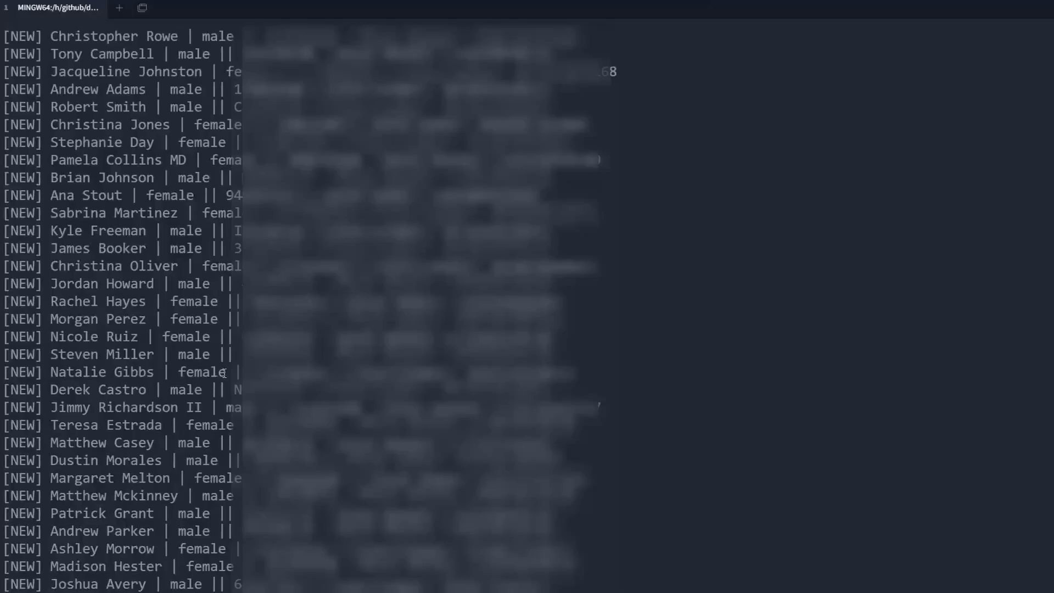
{"action": "scroll", "scroll_direction": "down", "scroll_amount": 3}
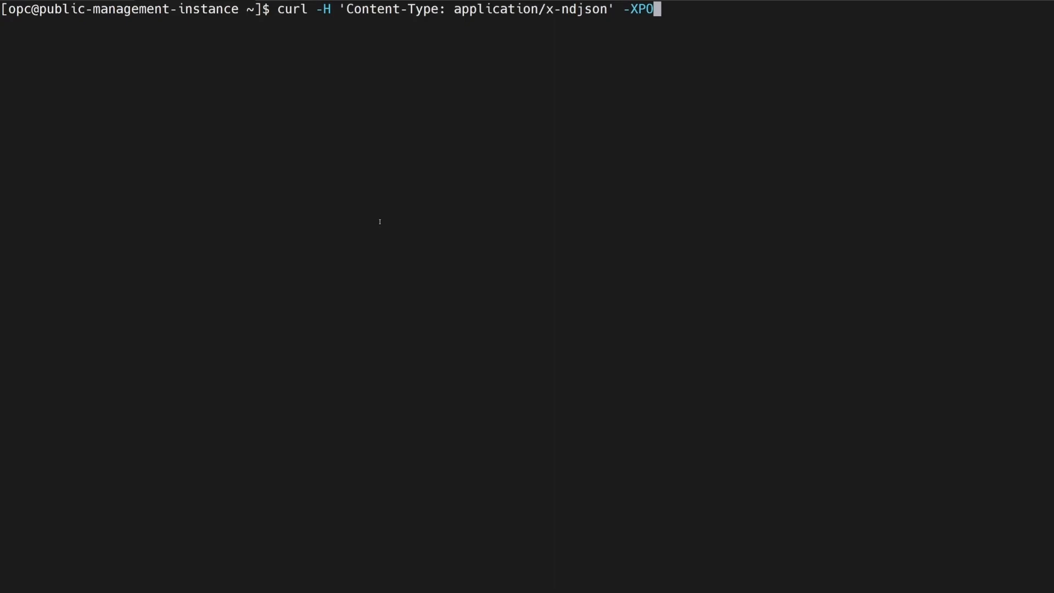
Step: Bulk-load the opensearch file into the health2 index at 10.0.3.12:9200 and review the created results
{"action": "type", "text": "ST https://10.0.3.12:9200/health2/"}
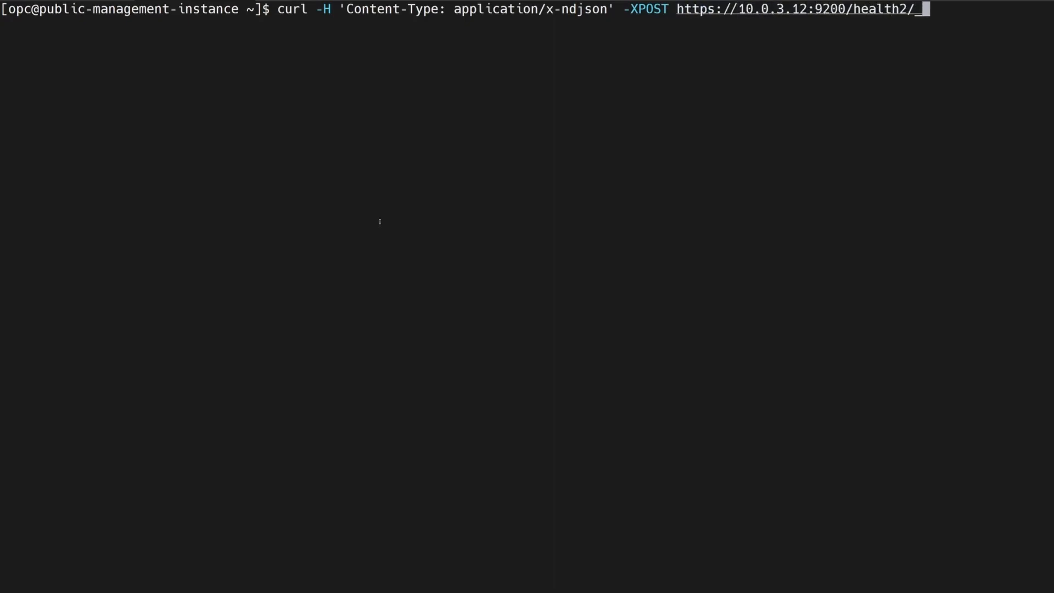
{"action": "type", "text": "_bulk?pretty --data-binary @opensear"}
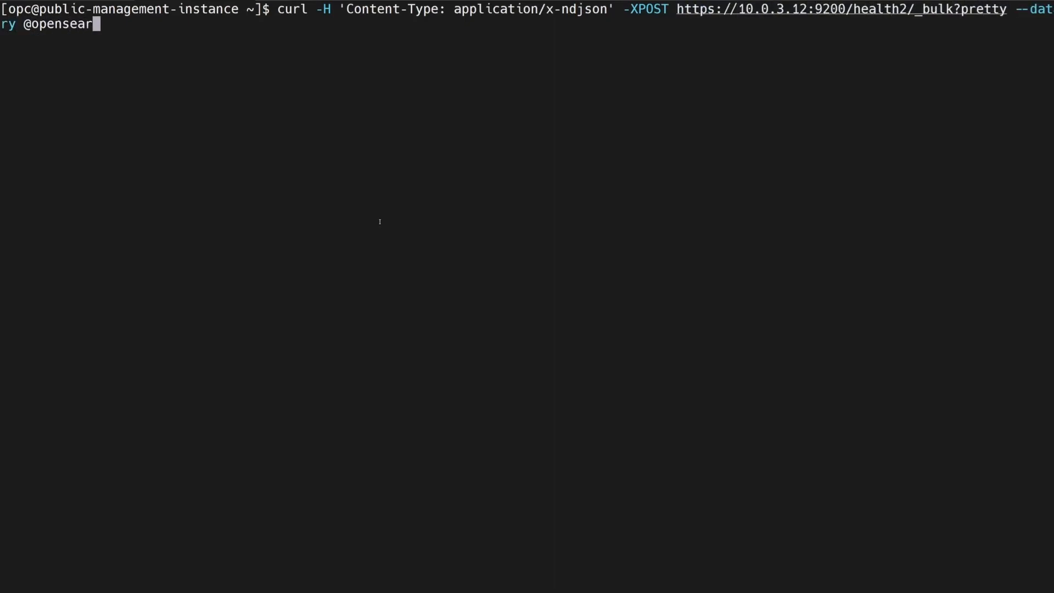
{"action": "key", "text": "Return"}
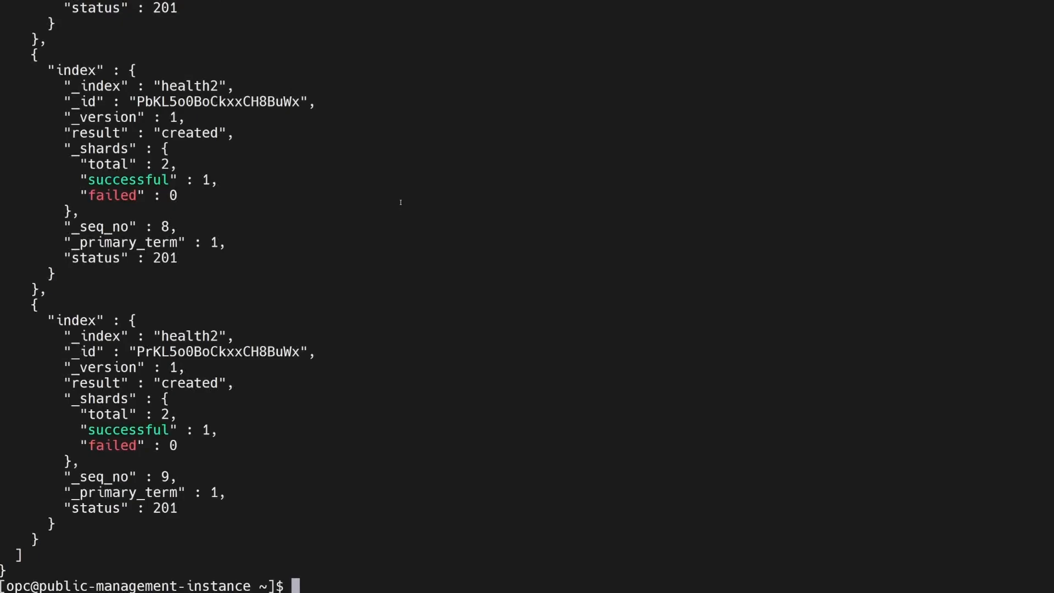
{"action": "scroll", "scroll_direction": "up", "scroll_amount": 3}
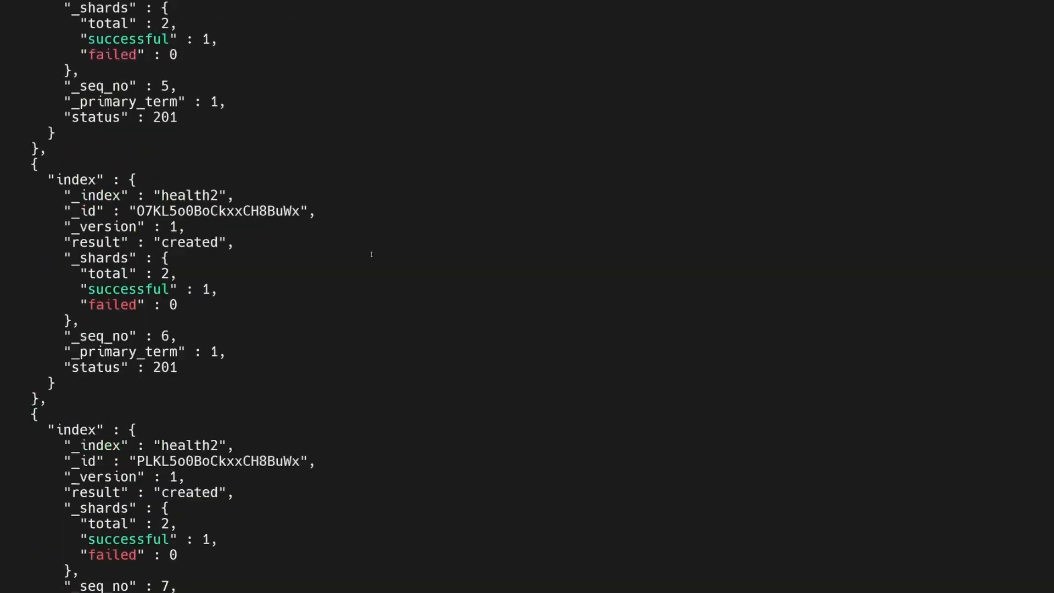
{"action": "scroll", "scroll_direction": "up", "scroll_amount": 3}
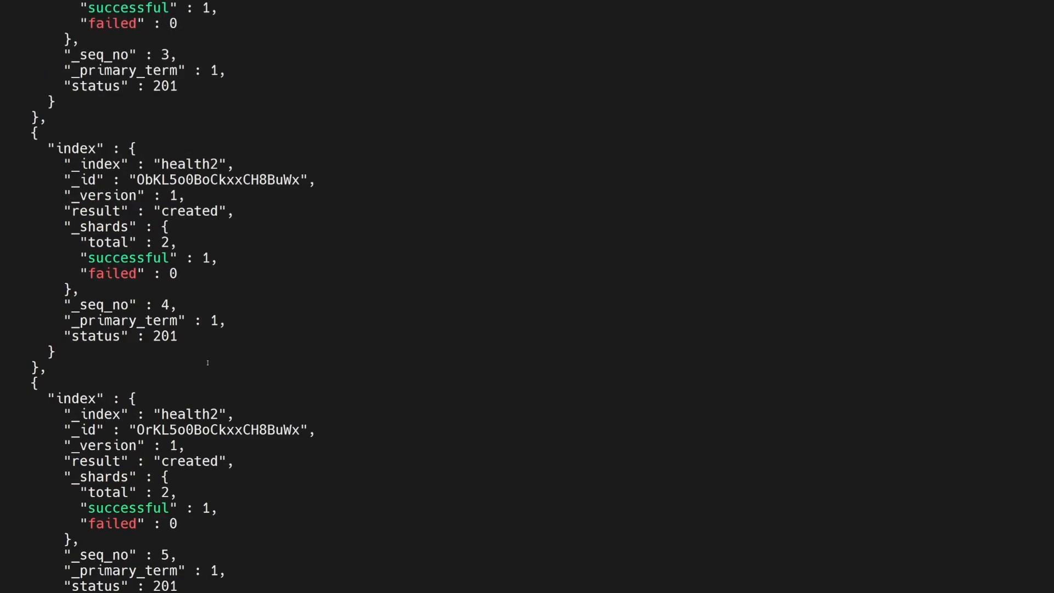
{"action": "scroll", "scroll_direction": "down", "scroll_amount": 3}
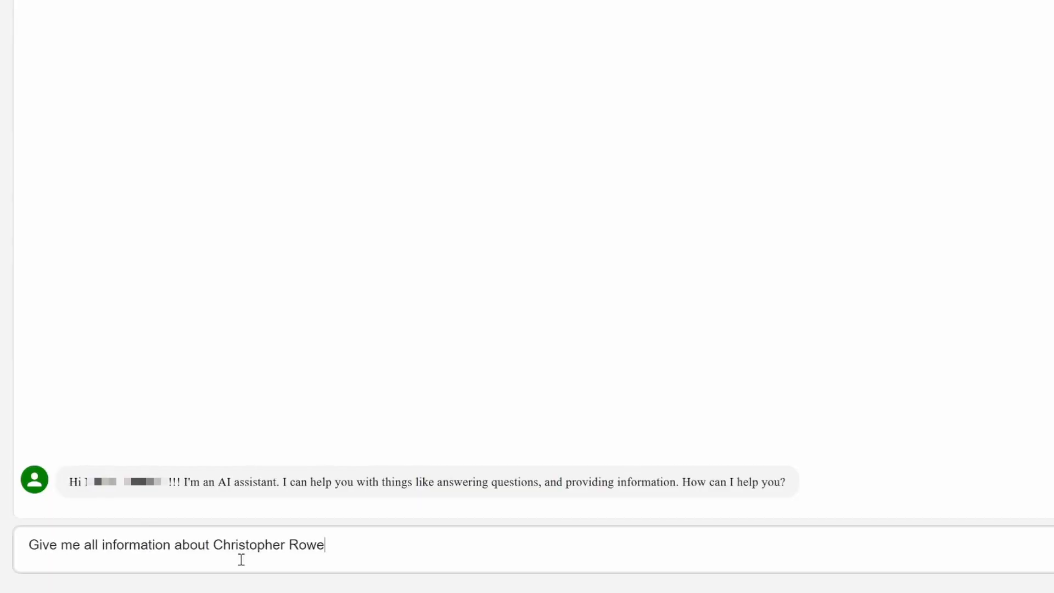
Step: Ask the agent for everything about the patient and inspect the Search Results references
{"action": "key", "text": "Return"}
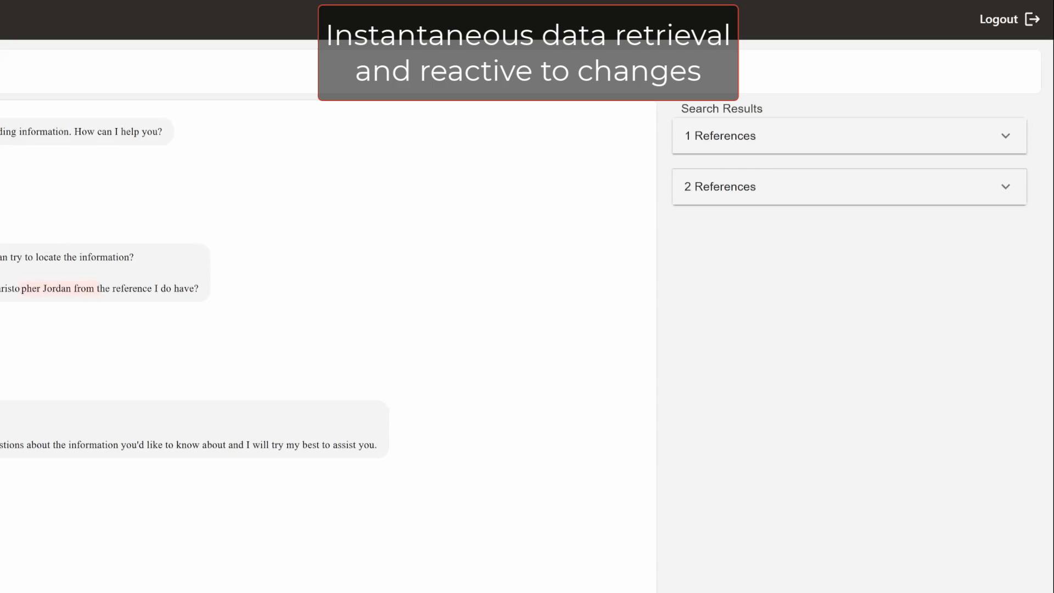
{"action": "left_click", "coordinate": [719, 187]}
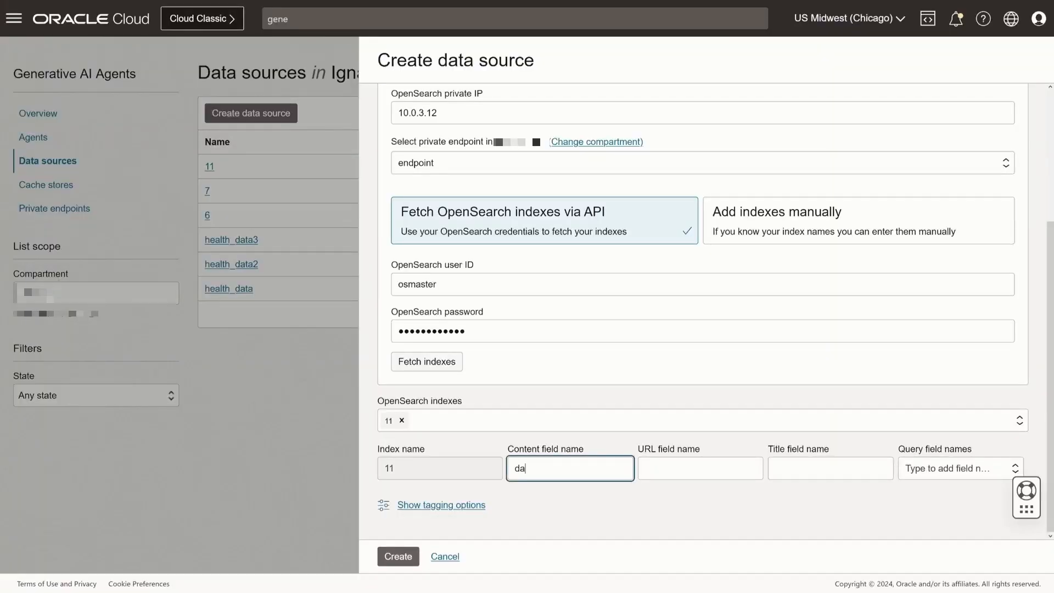
Step: Enter 'data' as the content field name for index 11
{"action": "type", "text": "data"}
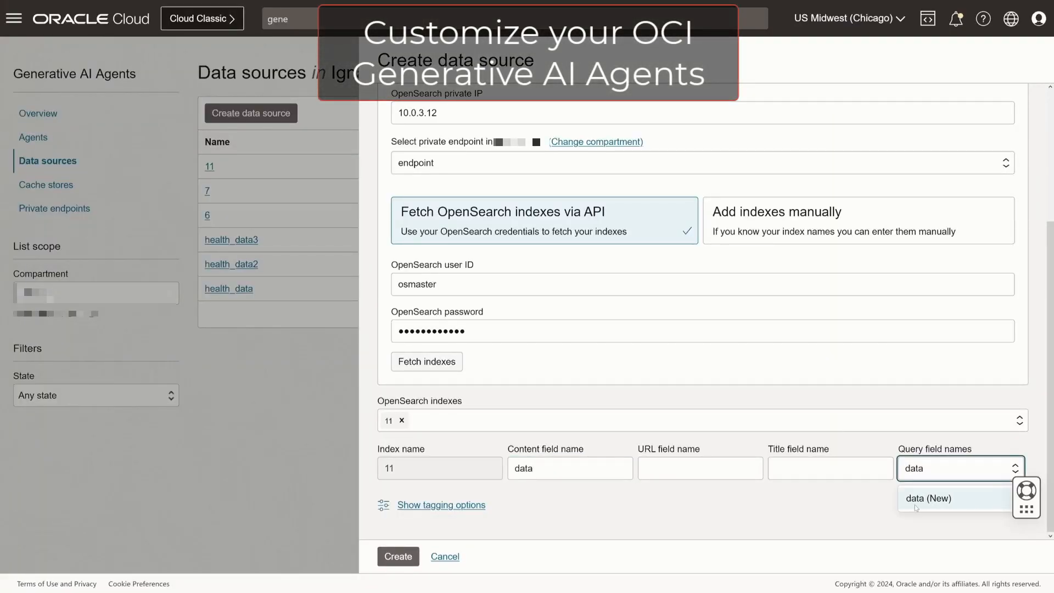